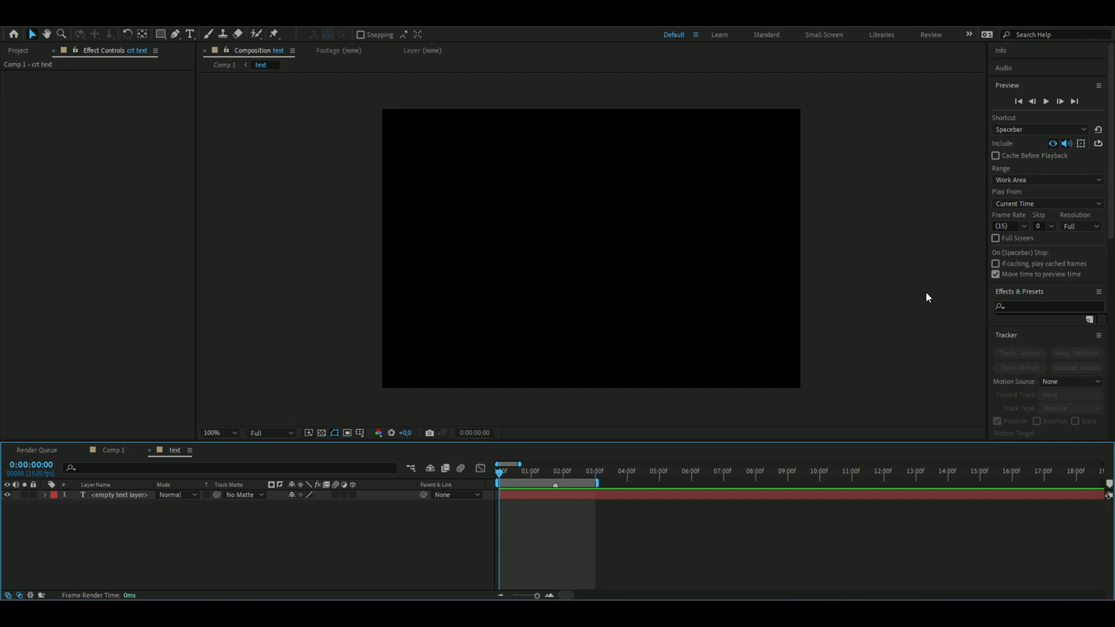
mouse_move(896, 212)
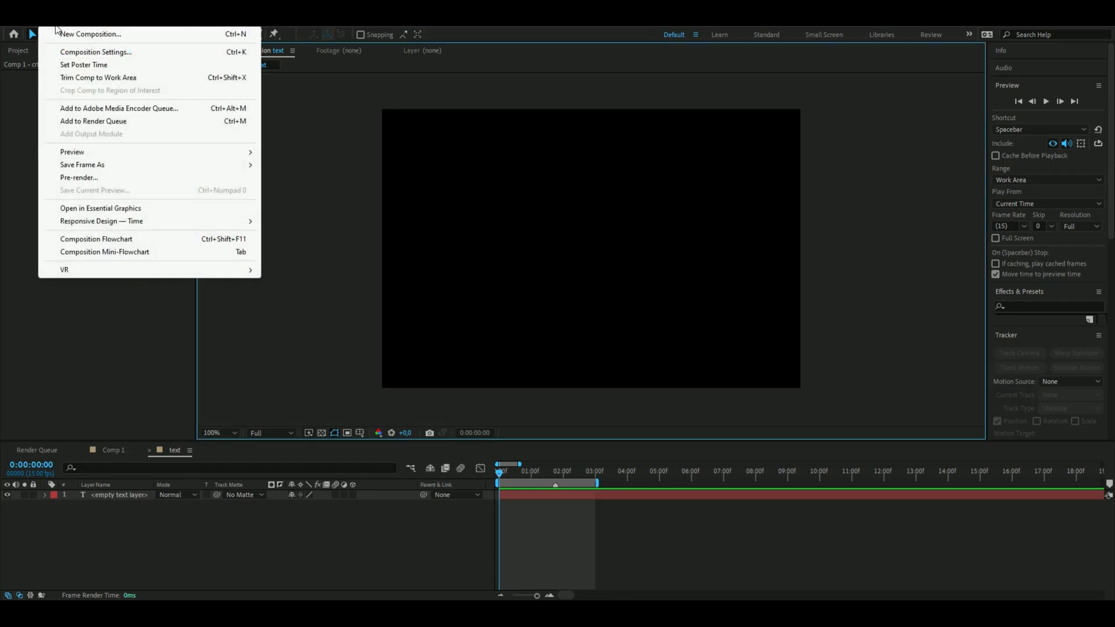
- Confirm the composition settings and add a 'CRT TEXT' title at 96 px
left_click(95, 51)
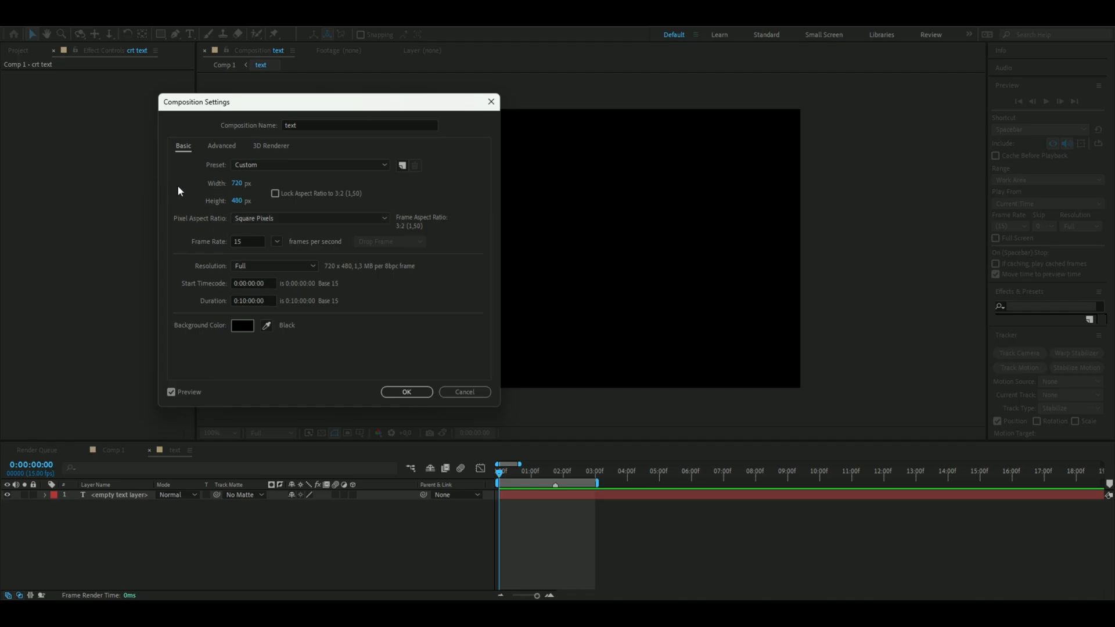
mouse_move(205, 219)
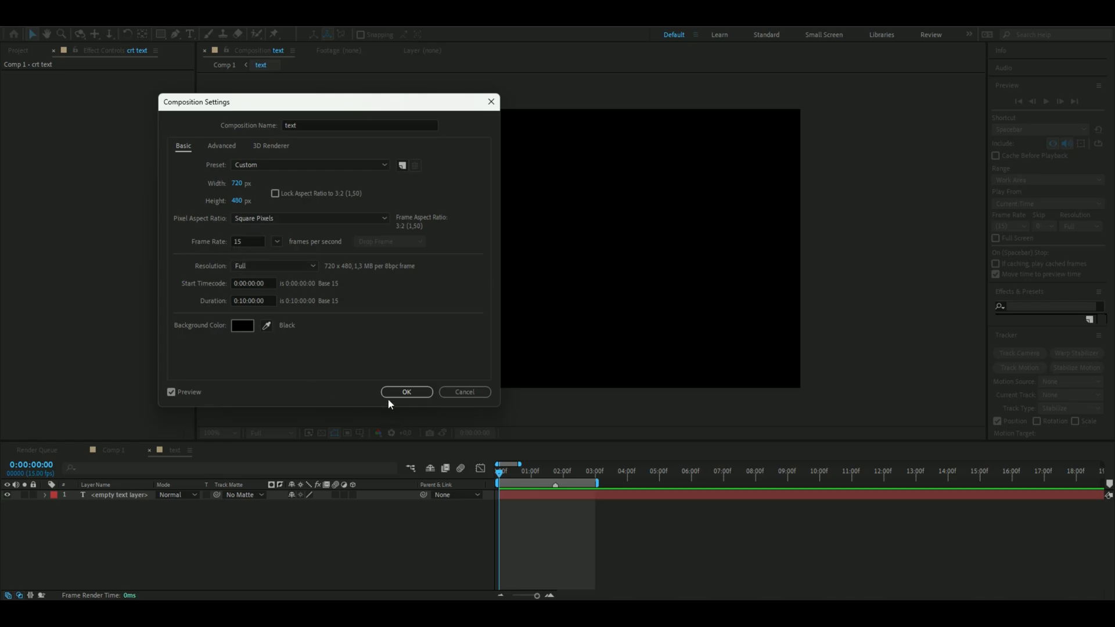
left_click(407, 392)
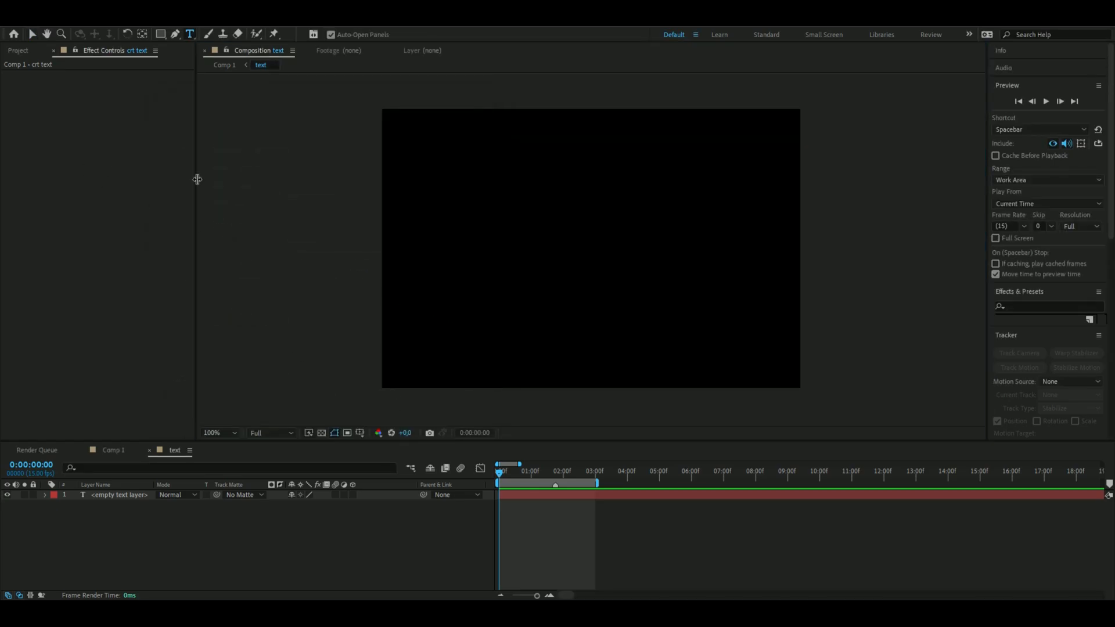
type("CRT TEXT")
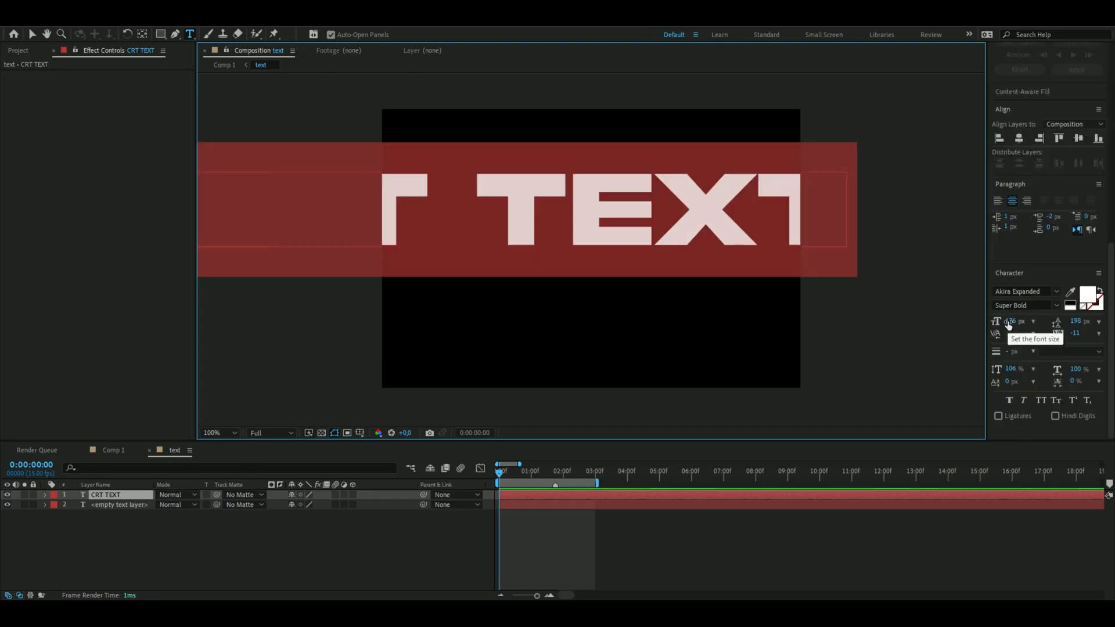
left_click(1018, 321)
type("86")
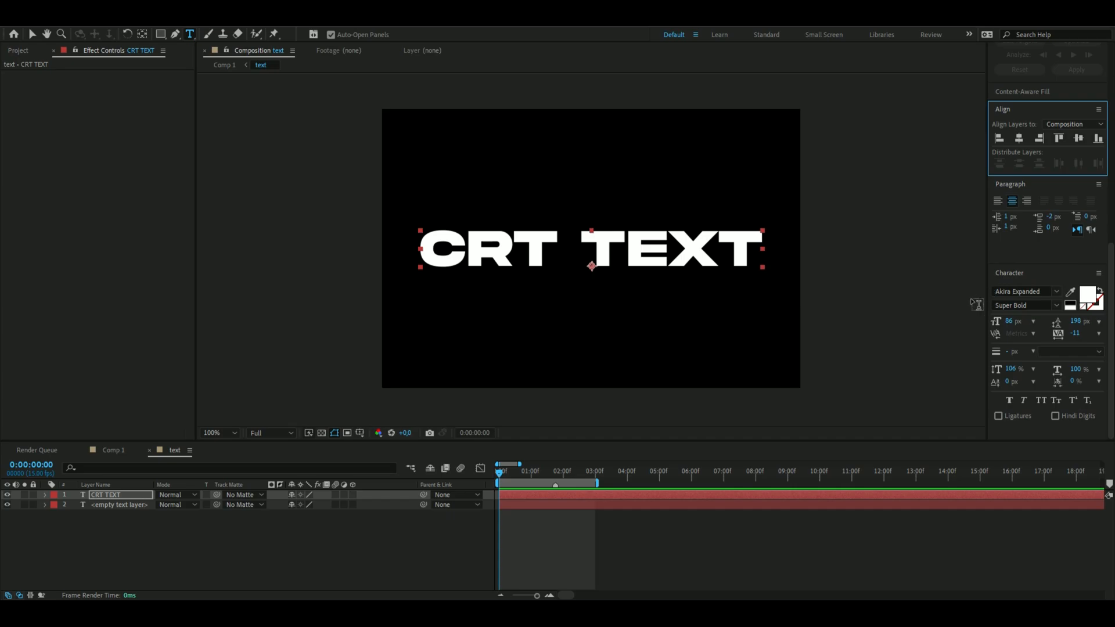
mouse_move(1042, 291)
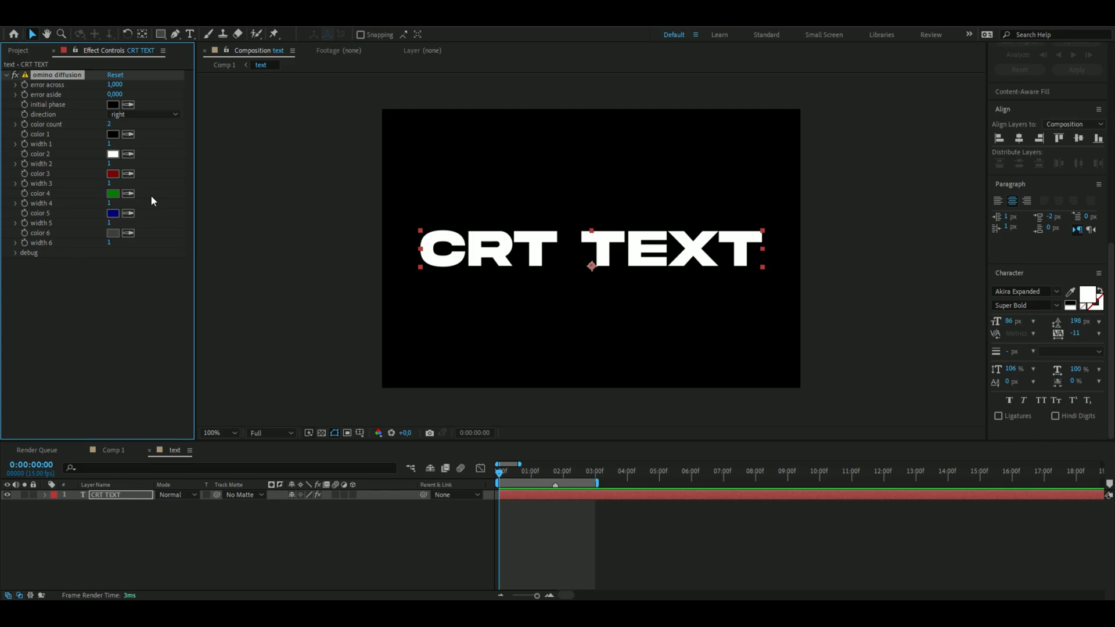
- Raise the diffusion effect's error across value to 1180
left_click(114, 85)
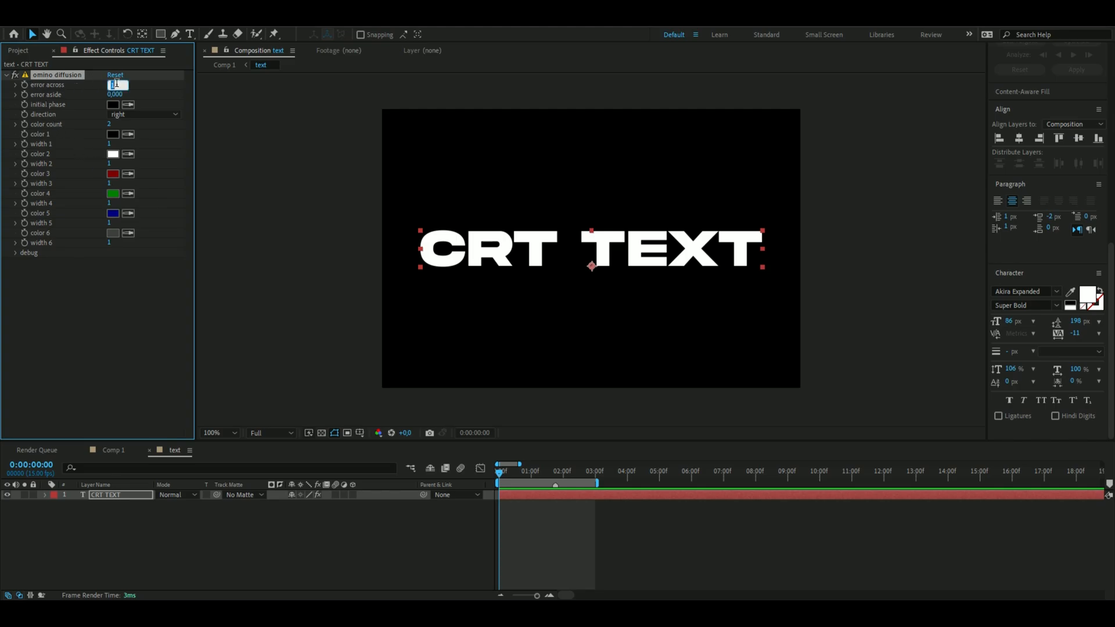
type("1180")
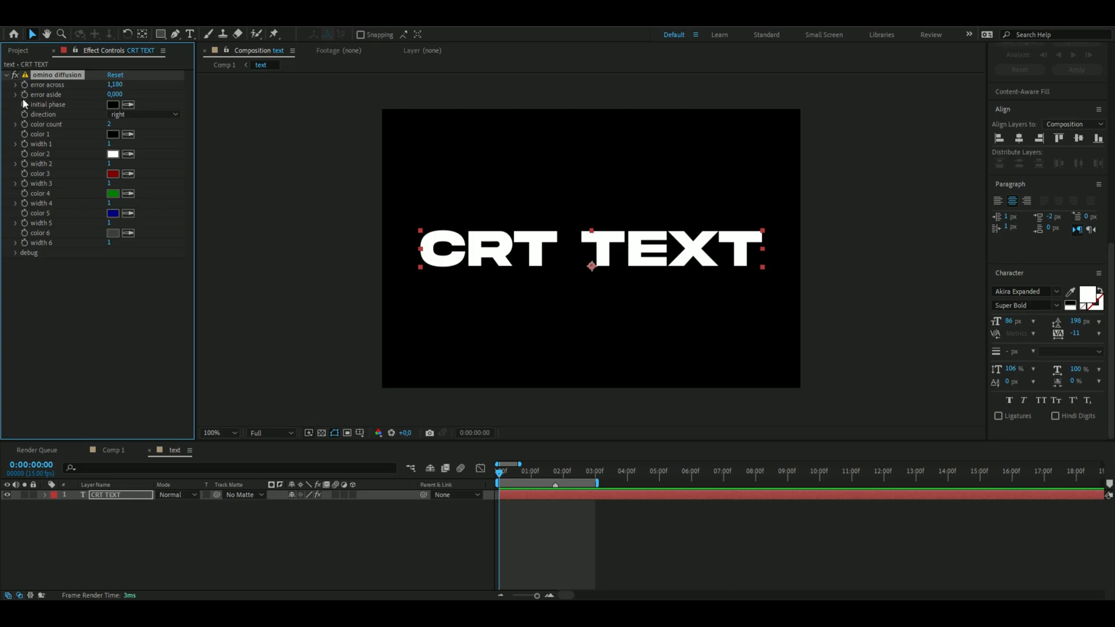
mouse_move(296, 230)
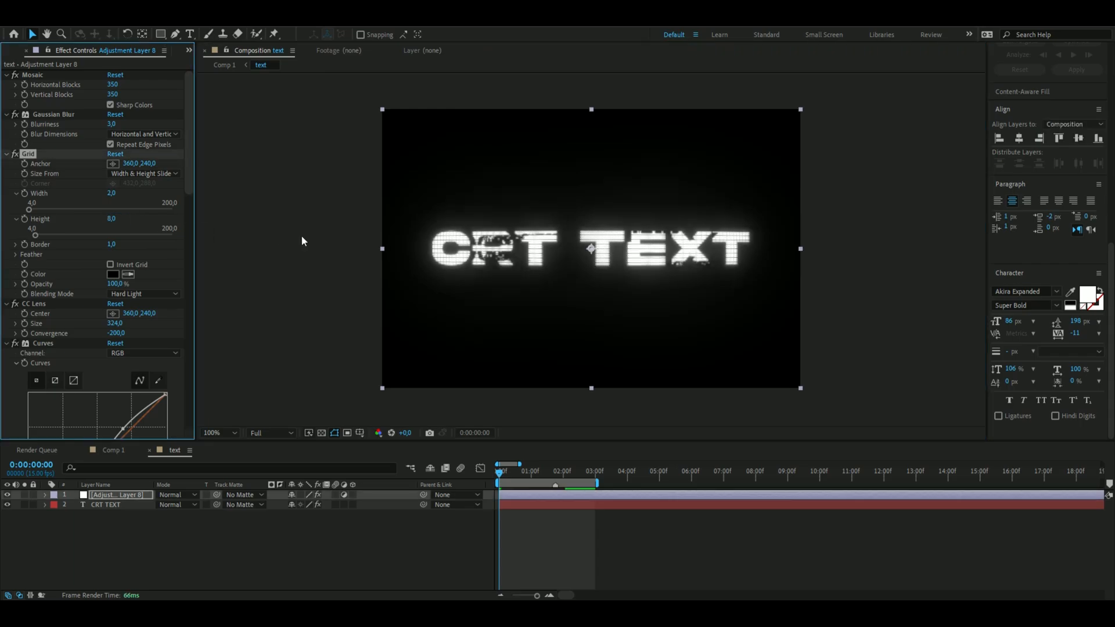
- Build the crt adjustment layer with Mosaic, Gaussian Blur, Grid, CC Lens and Curves
left_click(112, 192)
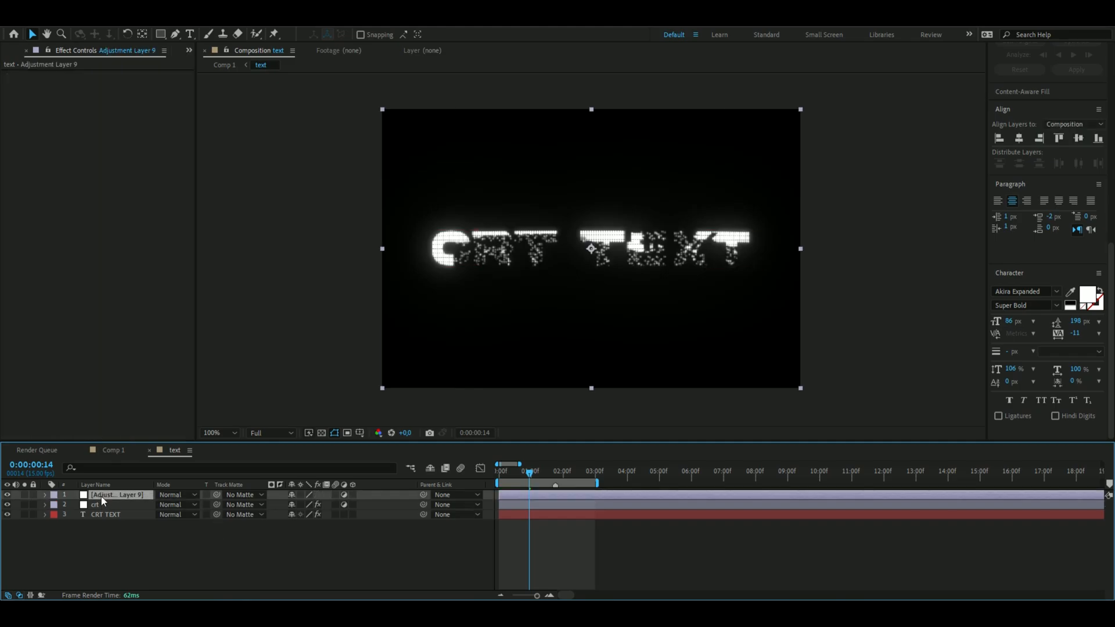
- Search 'bcc da' and apply BCC Damaged TV to the new adjustment layer
type("b")
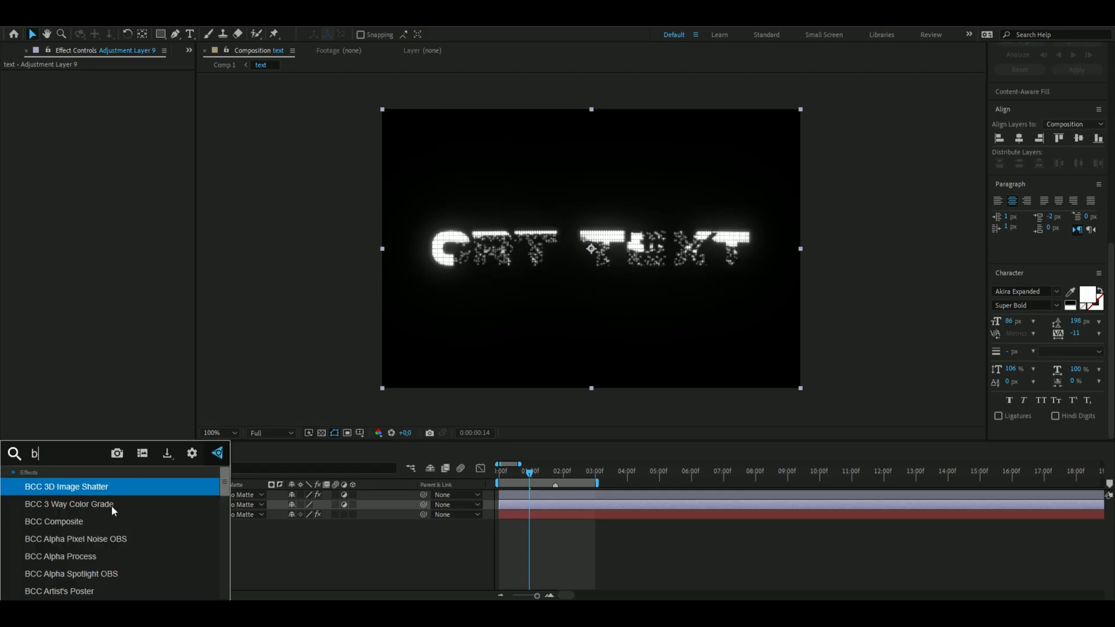
type("cc da")
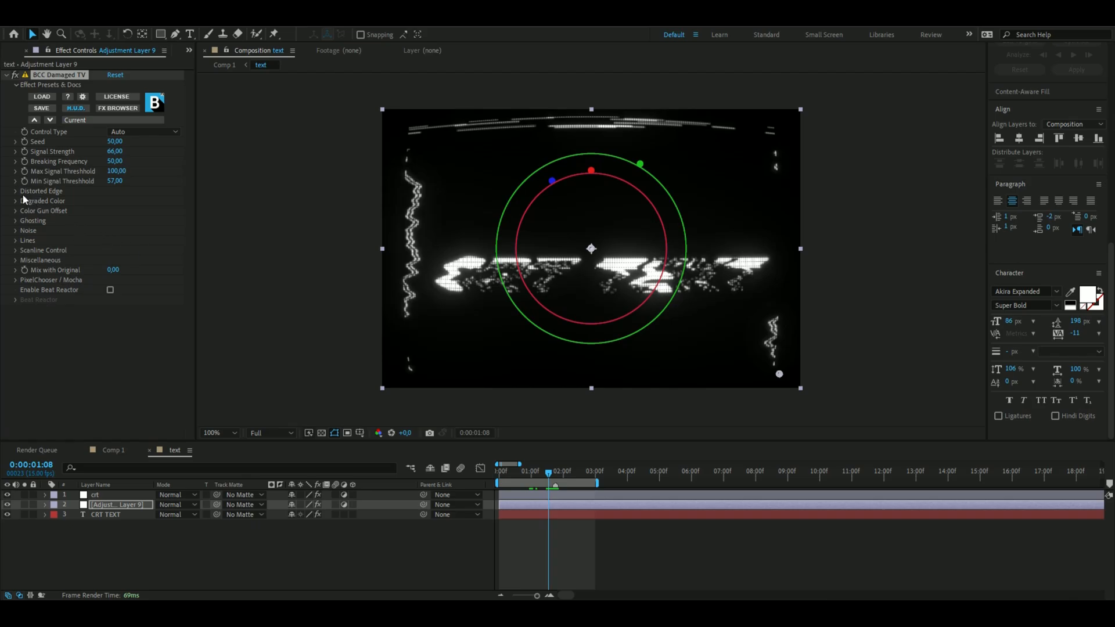
left_click(42, 190)
type("damage tv")
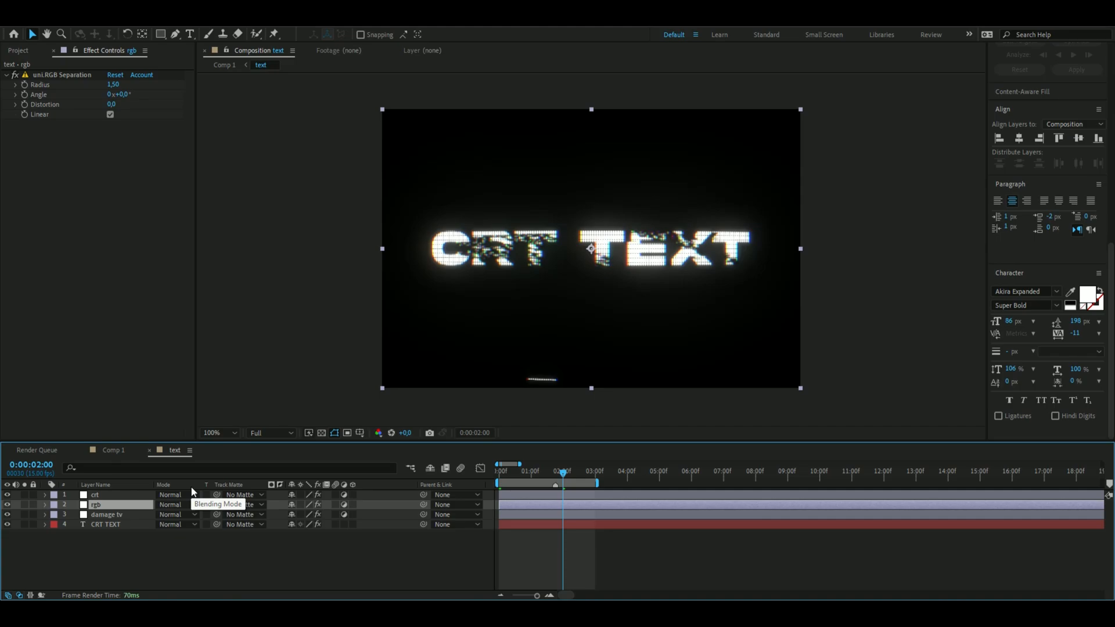
mouse_move(216, 504)
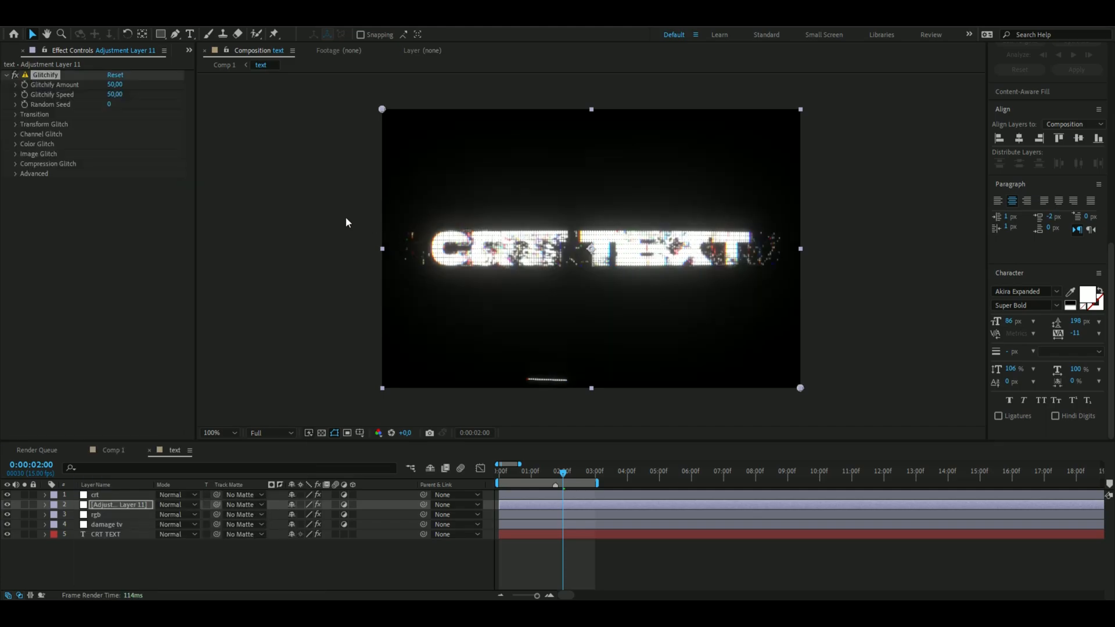
- Check Glitchify's Image Glitch settings on the new adjustment layer
left_click(15, 153)
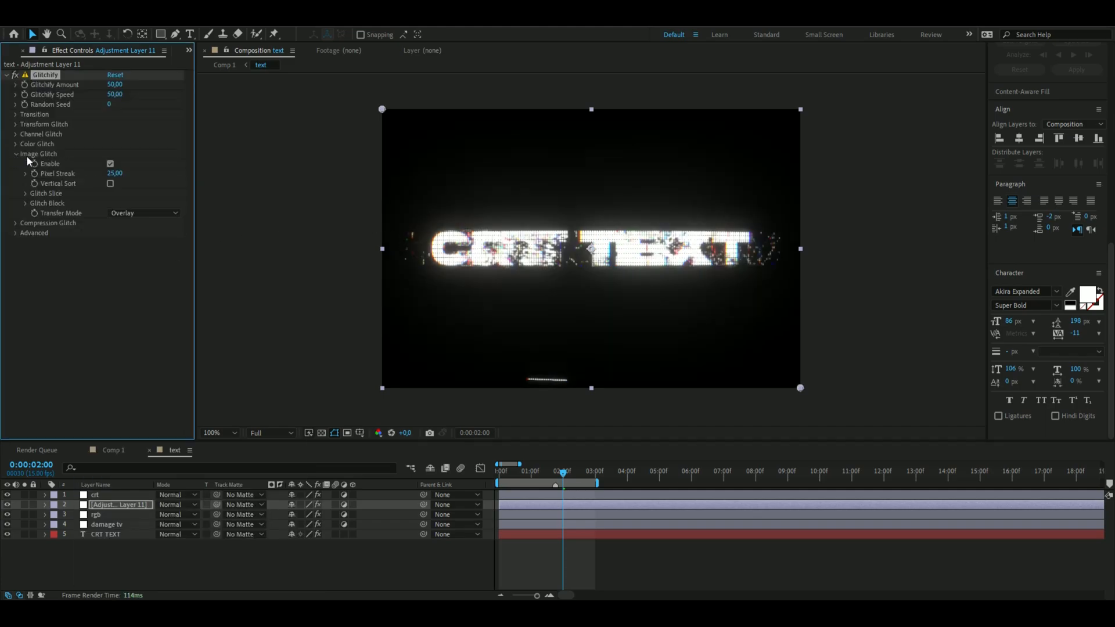
left_click(15, 153)
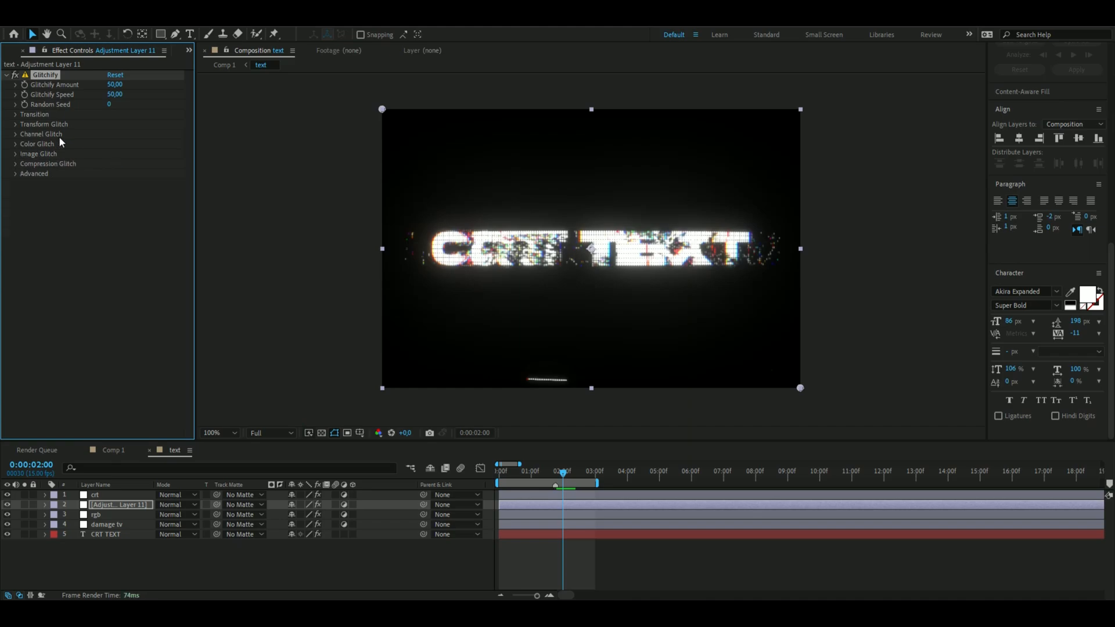
left_click(115, 84)
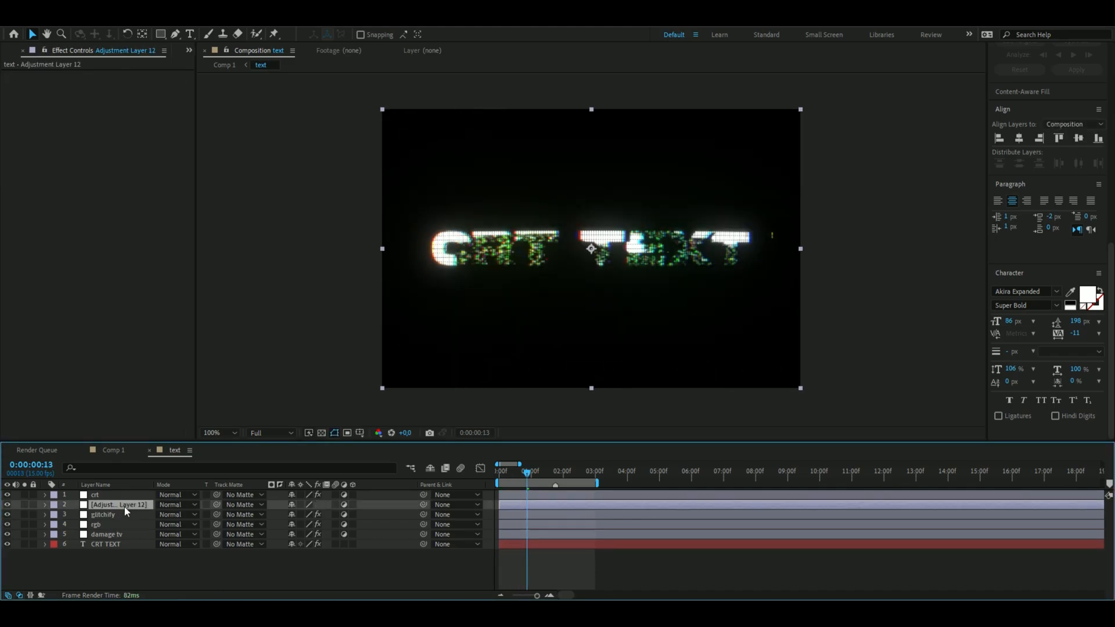
- Add a Noise adjustment layer and precompose all layers into 'crt text'
type("Noise")
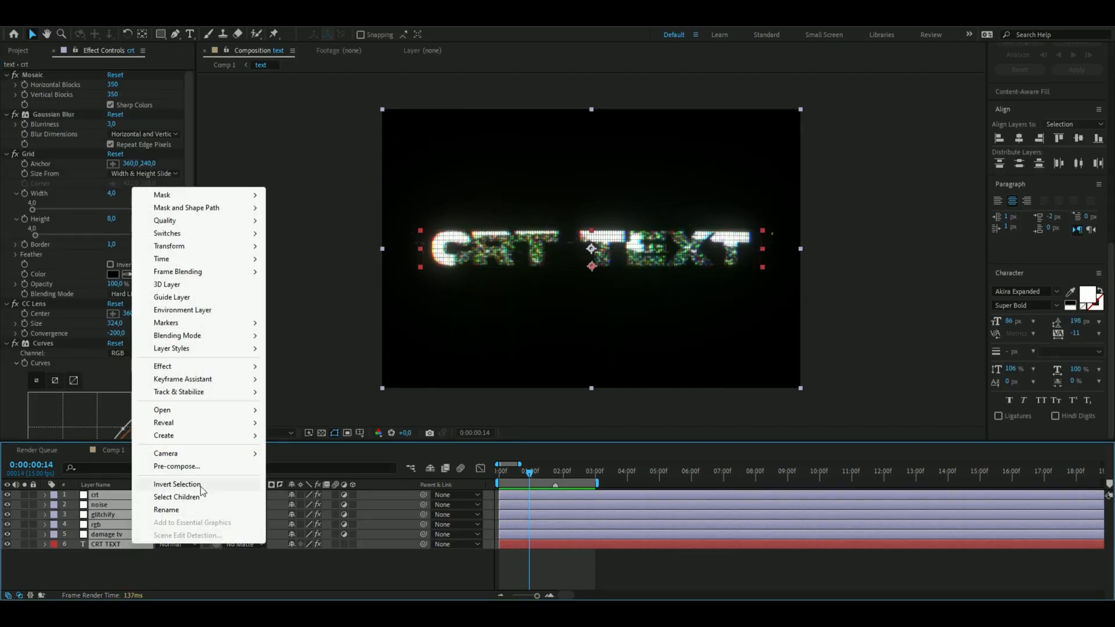
left_click(176, 466)
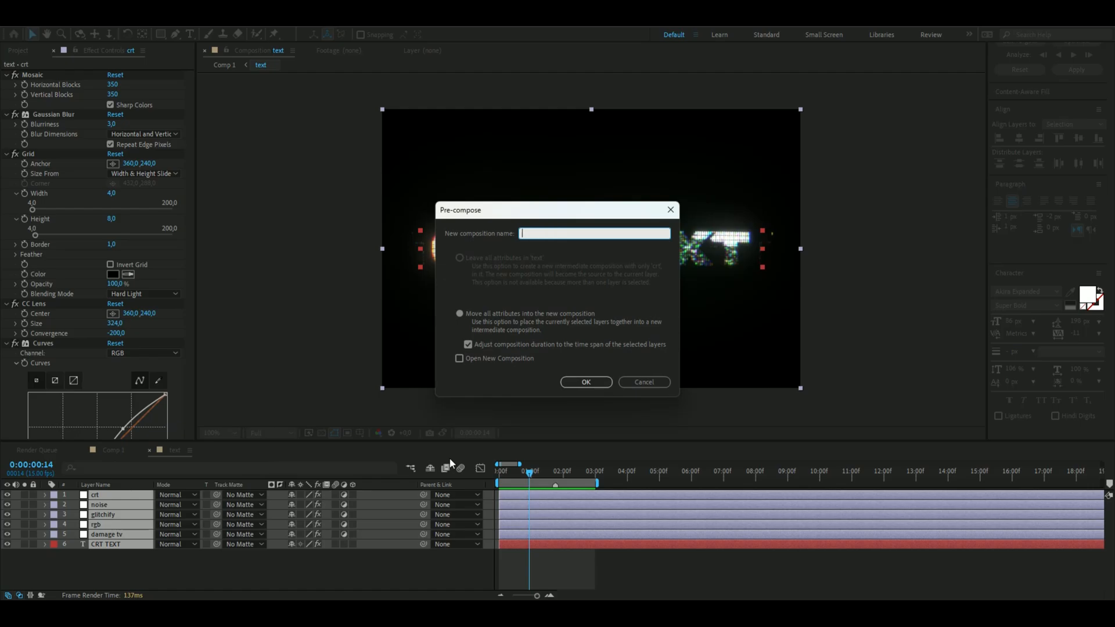
type("crt text")
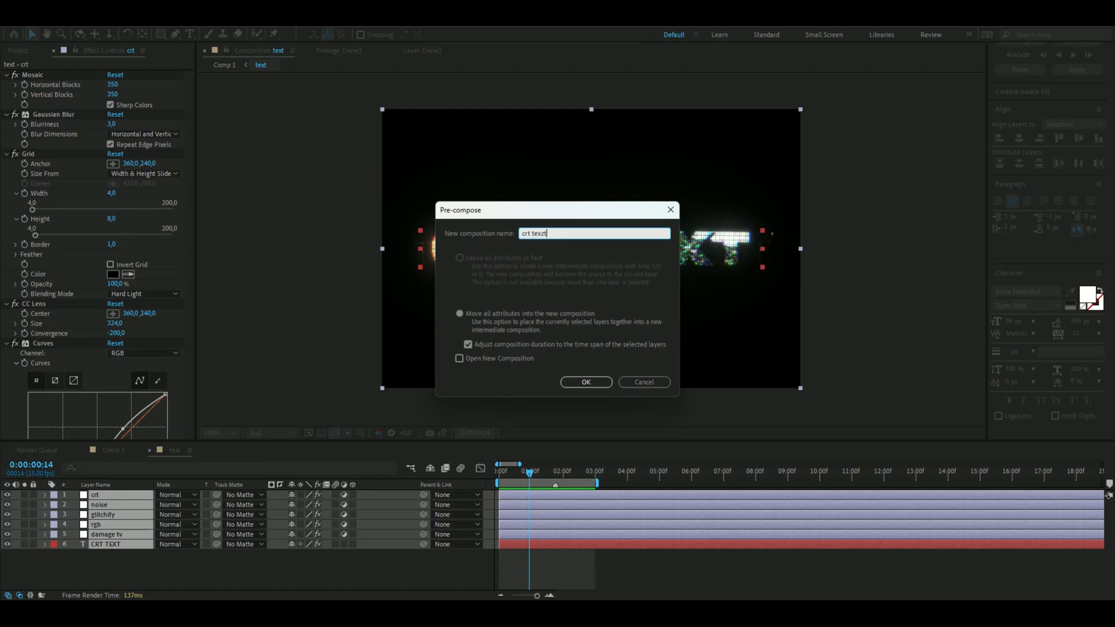
left_click(585, 383)
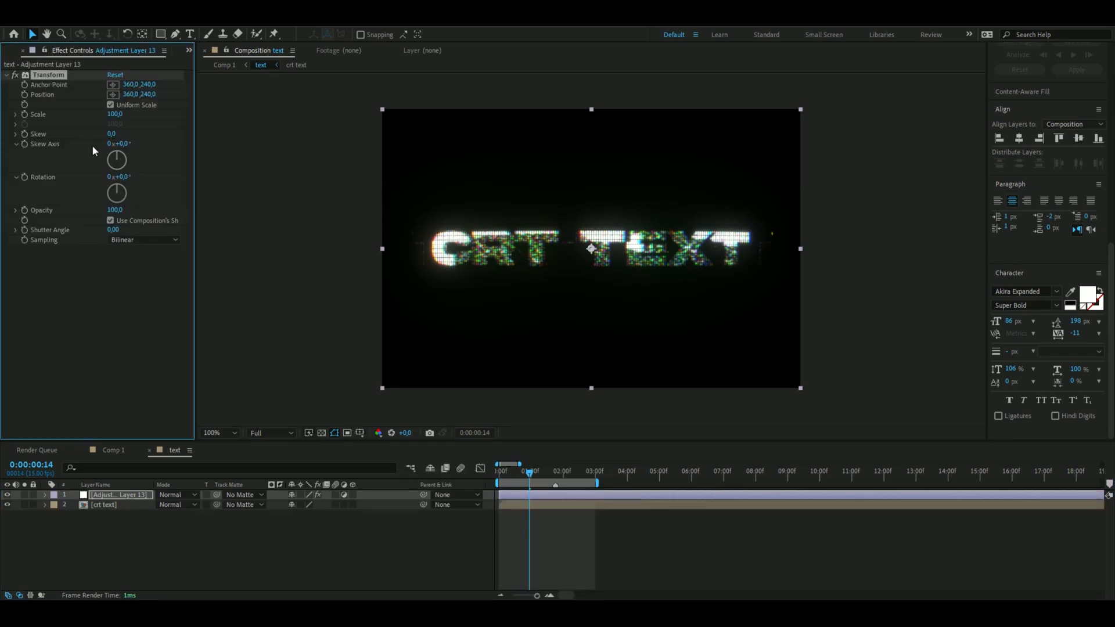
- Set the Transform adjustment layer's Scale to 115
type("115")
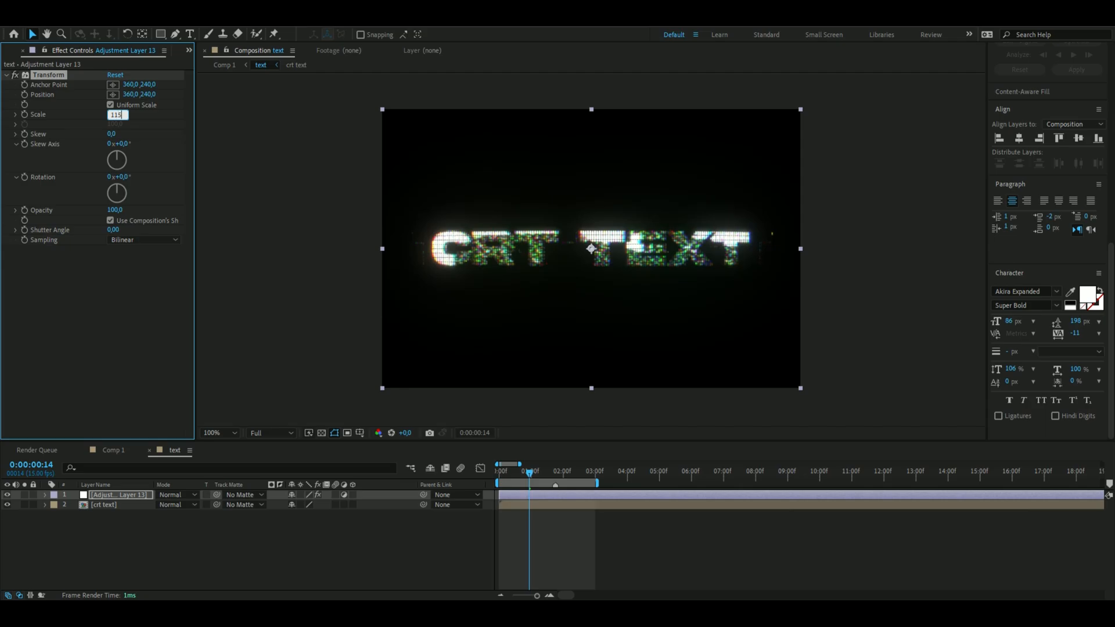